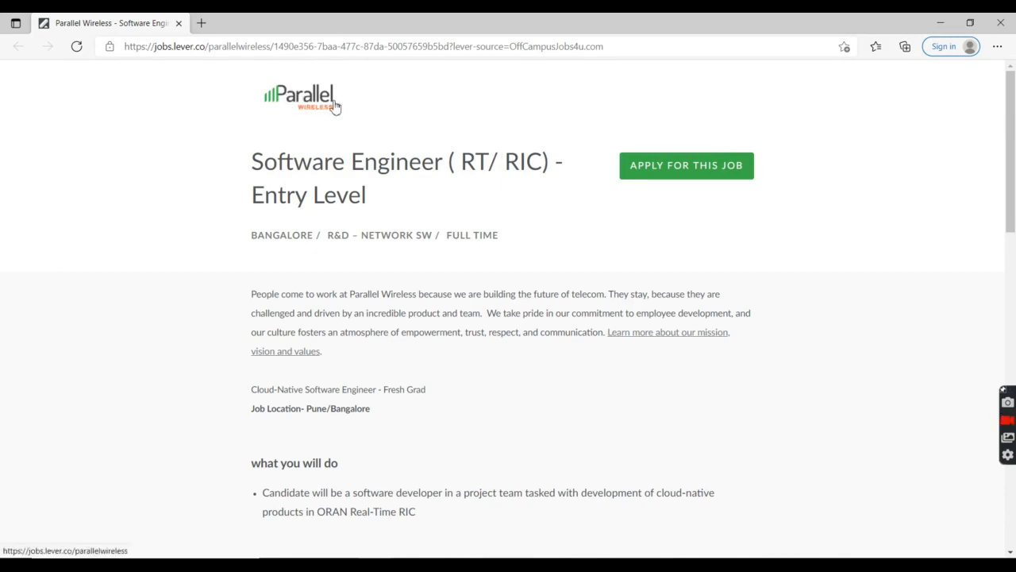
mouse_move(324, 118)
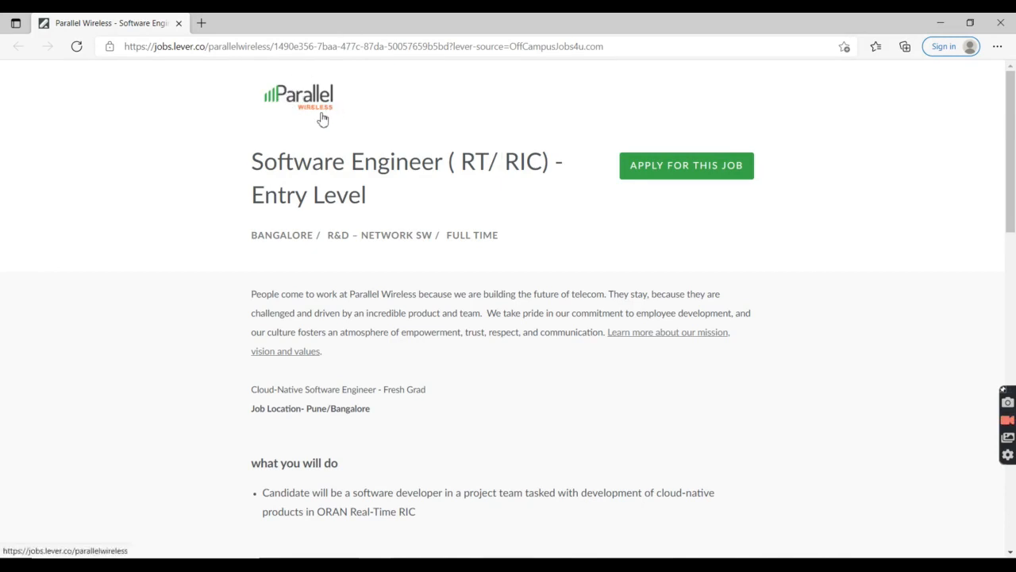
Read the posting, highlighting the job title, Master's degree requirement, Cloud-Native Technology and communication skills.
drag(251, 162, 367, 194)
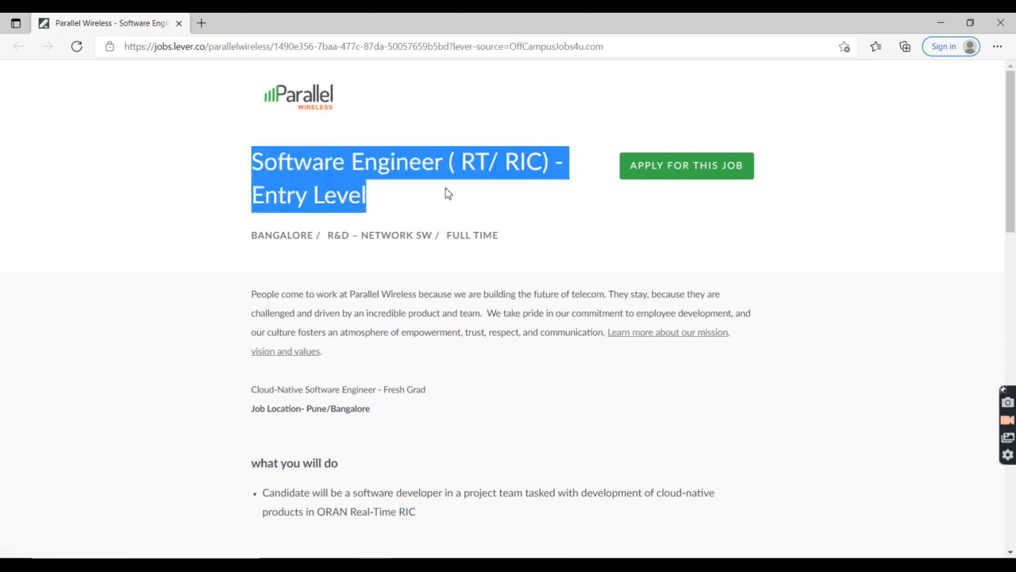
click(480, 289)
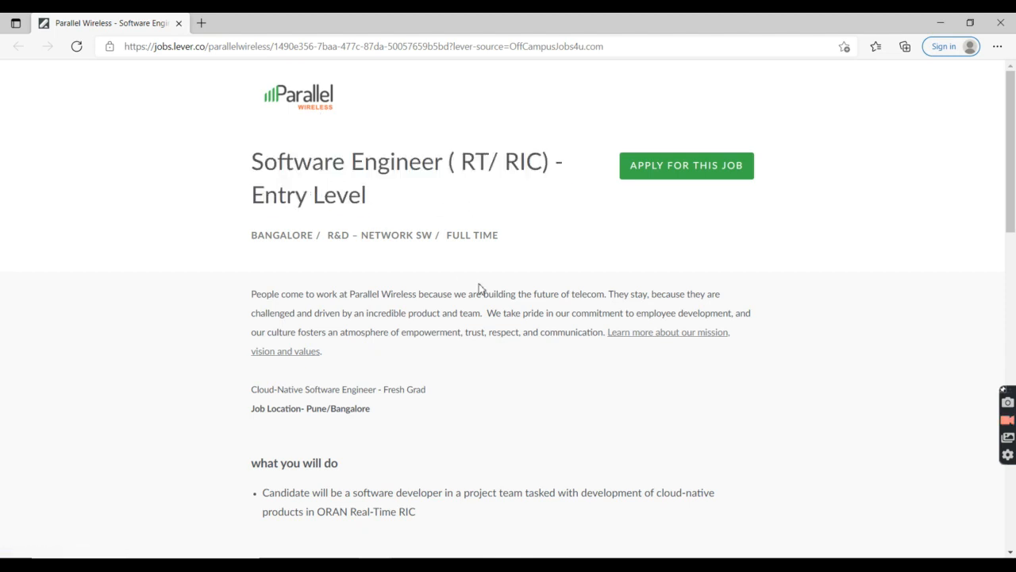
mouse_move(263, 236)
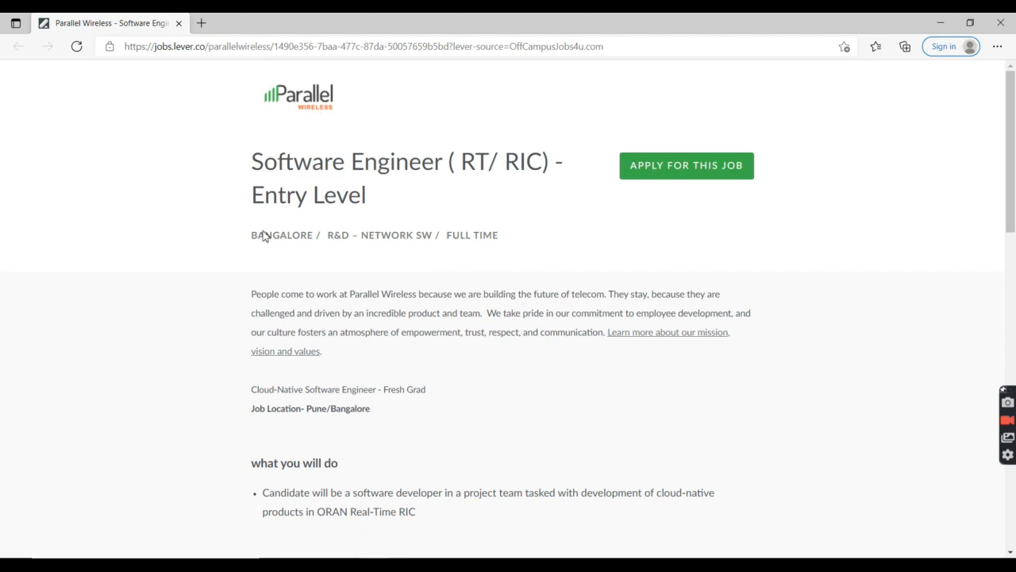
mouse_move(403, 281)
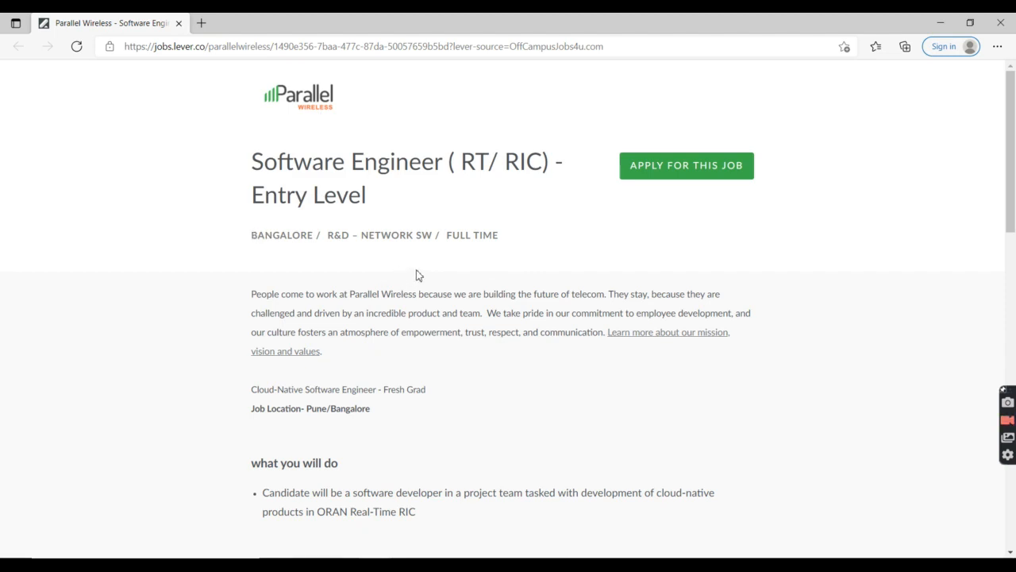
mouse_move(432, 264)
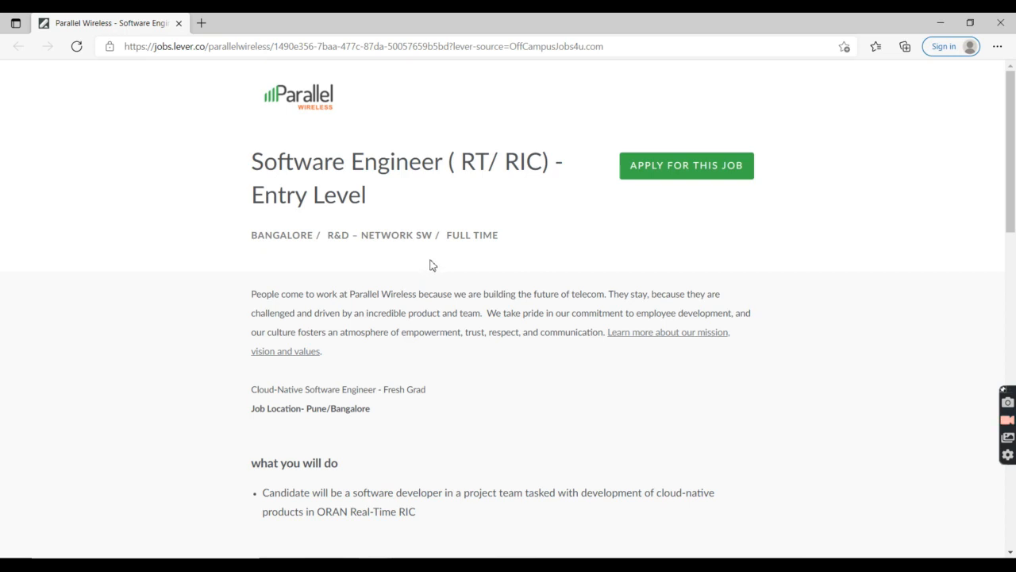
mouse_move(515, 413)
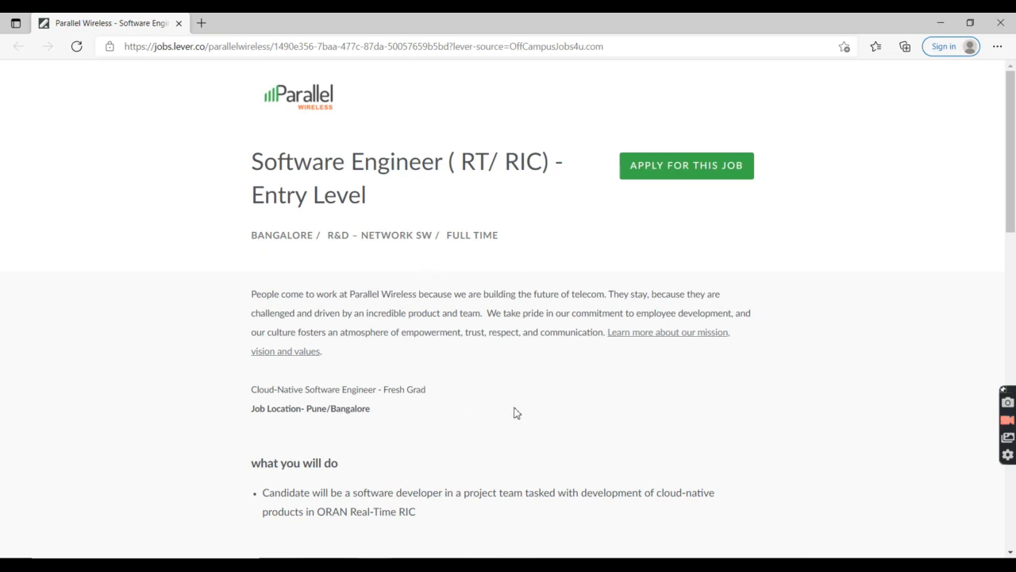
mouse_move(530, 367)
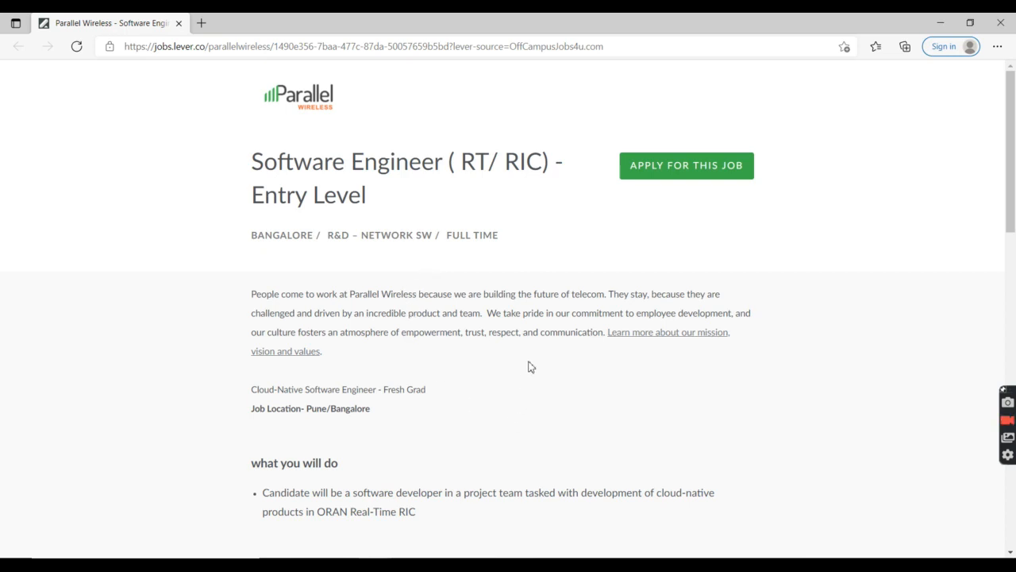
mouse_move(530, 359)
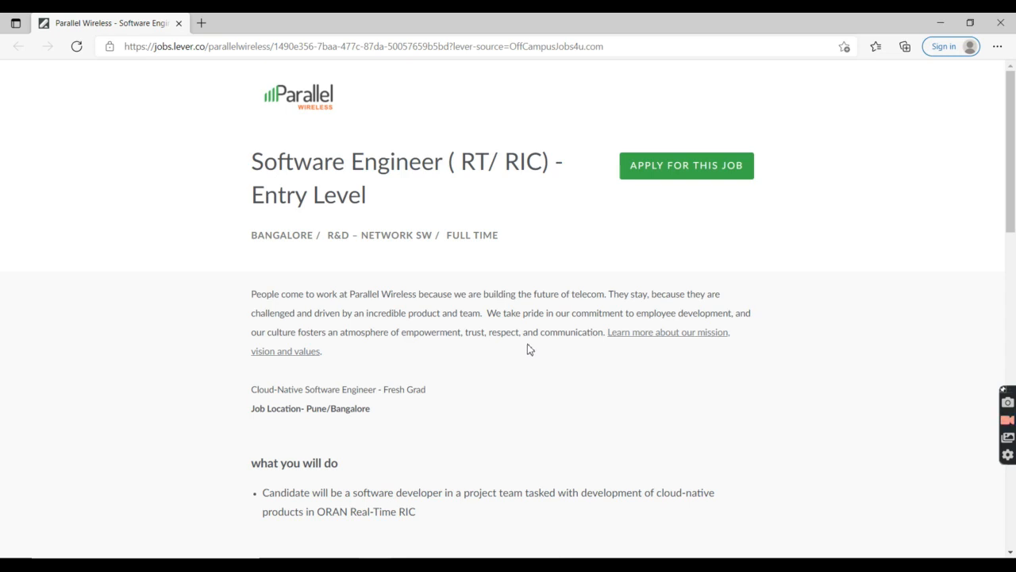
mouse_move(413, 458)
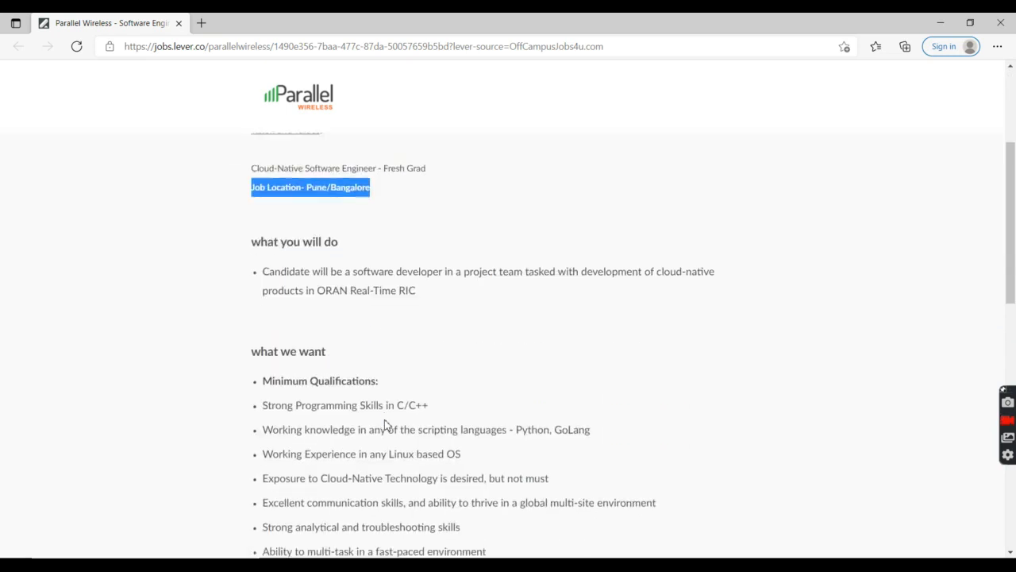
scroll(down, 3)
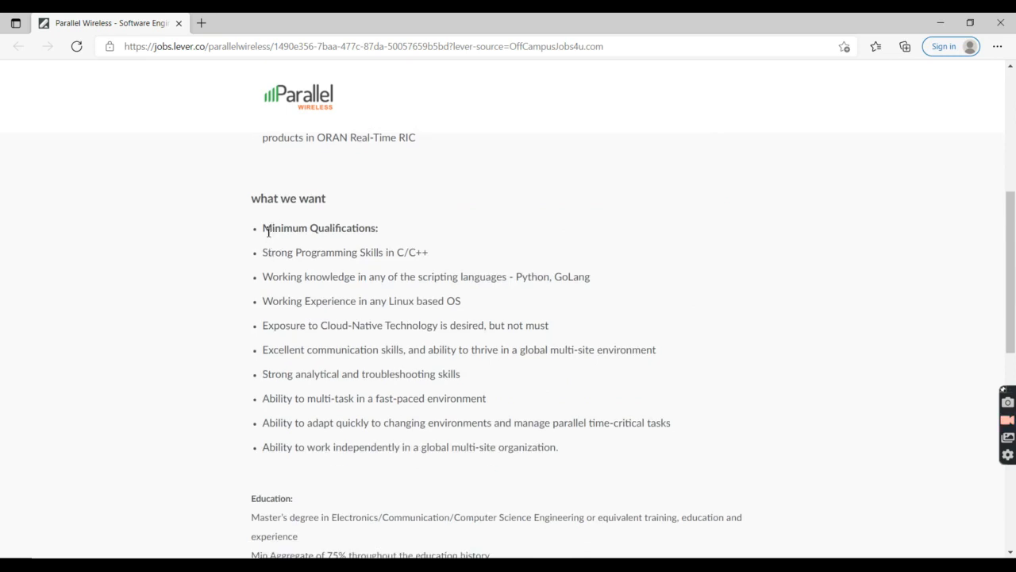
scroll(down, 3)
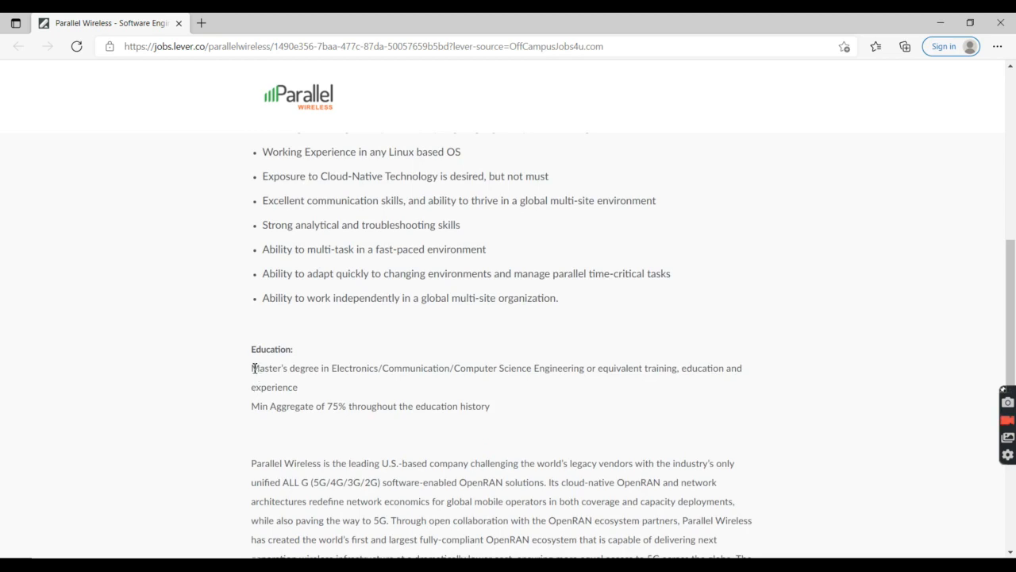
drag(251, 368, 355, 369)
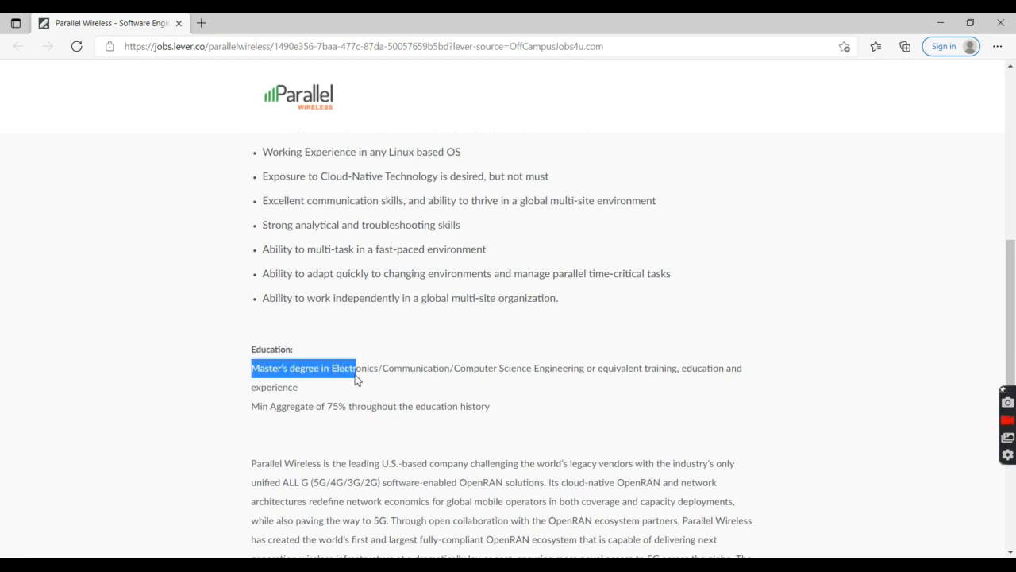
drag(356, 378, 298, 388)
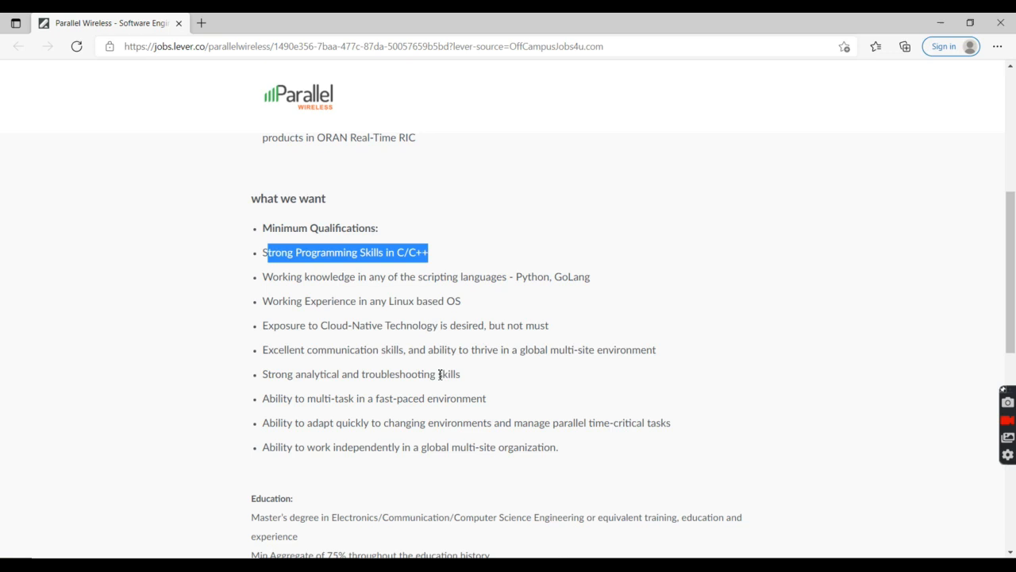
mouse_move(498, 276)
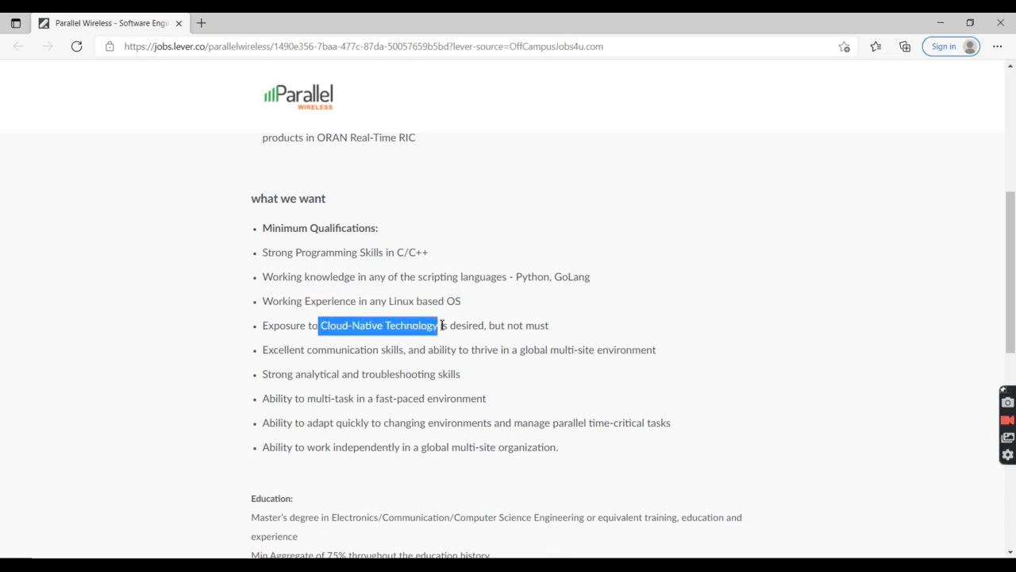
click(310, 394)
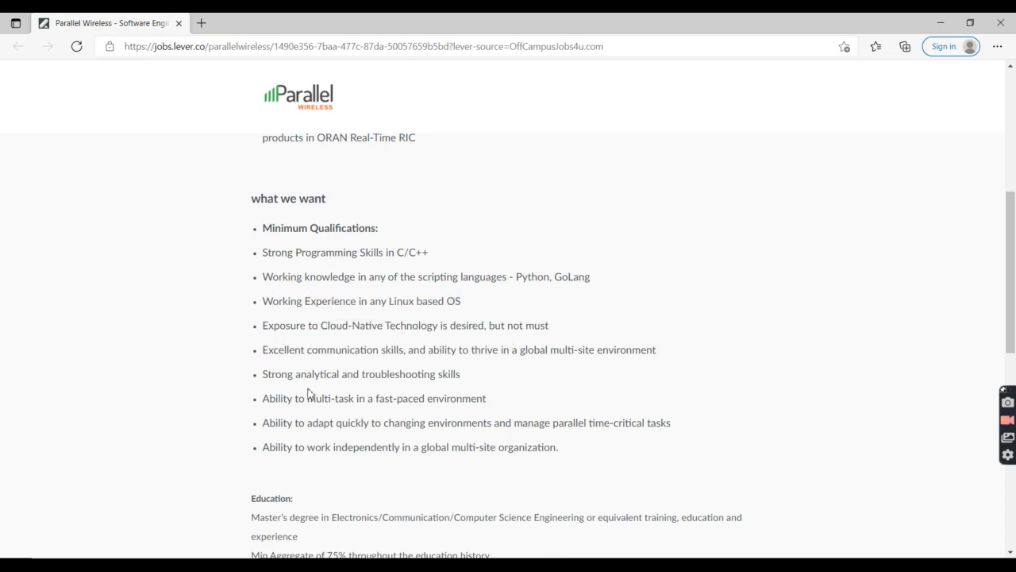
mouse_move(273, 353)
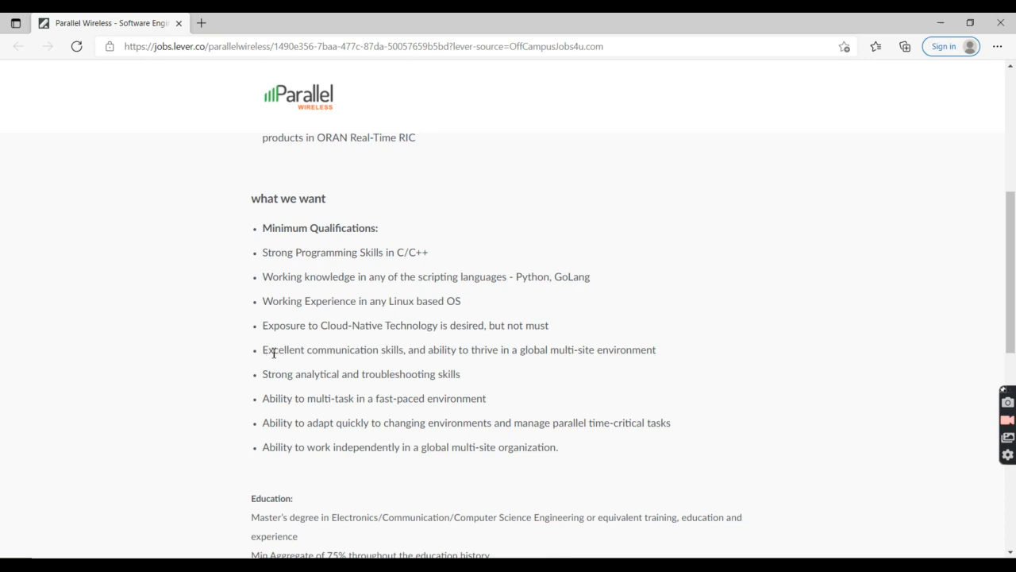
drag(262, 349, 400, 349)
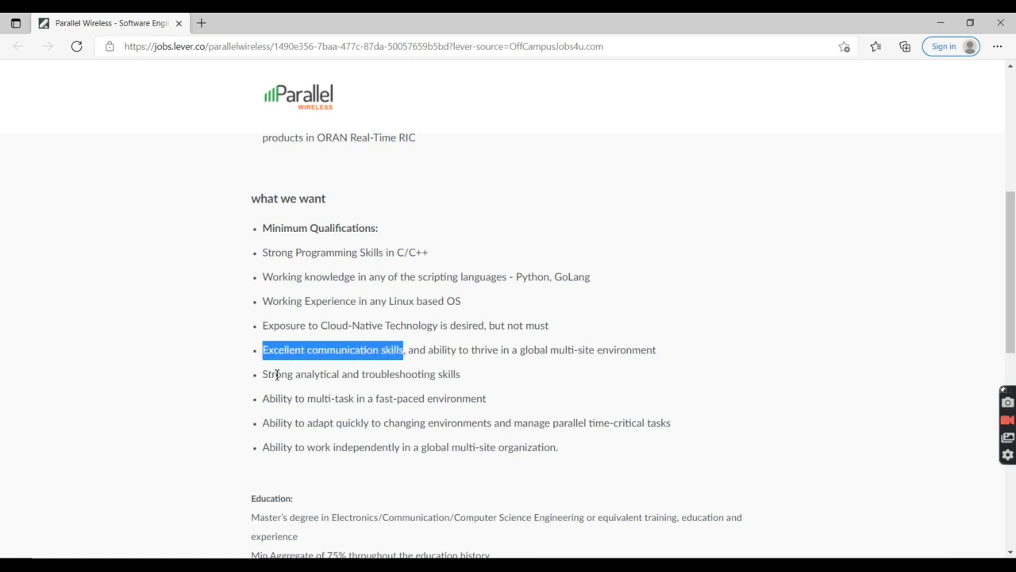
mouse_move(278, 375)
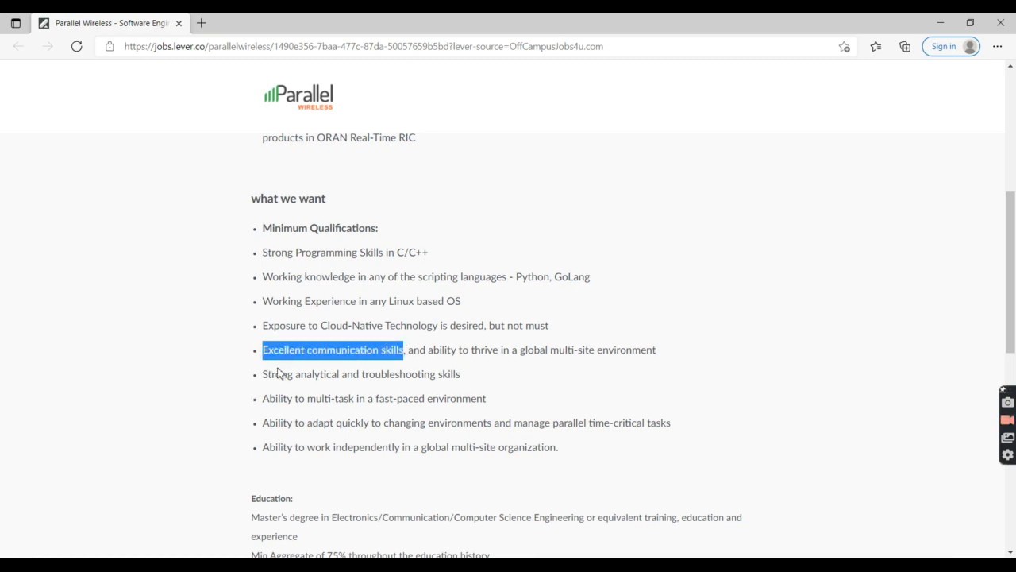
double_click(358, 375)
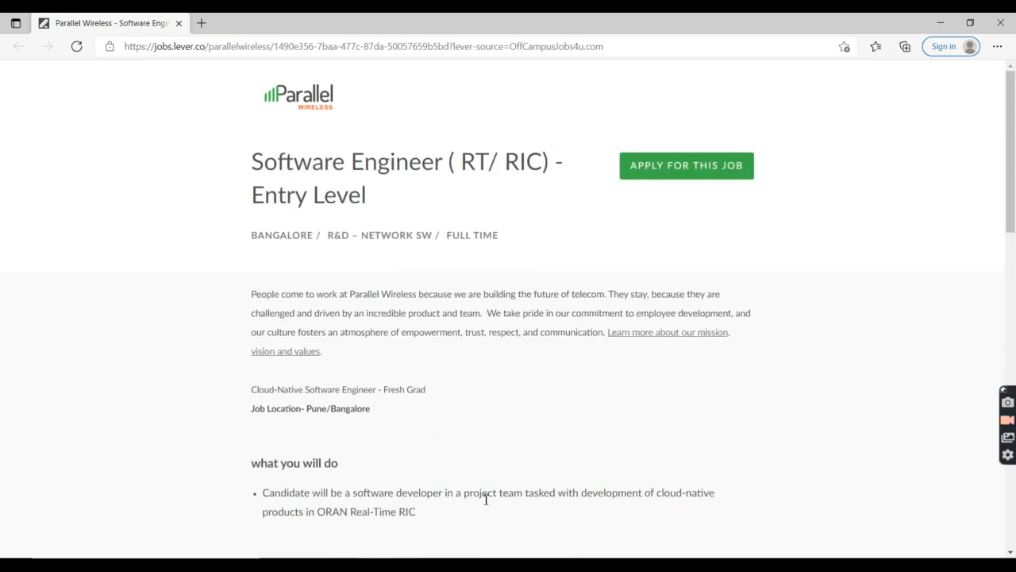
Start the application via Apply For This Job and scroll the form down to Submit Application.
click(686, 166)
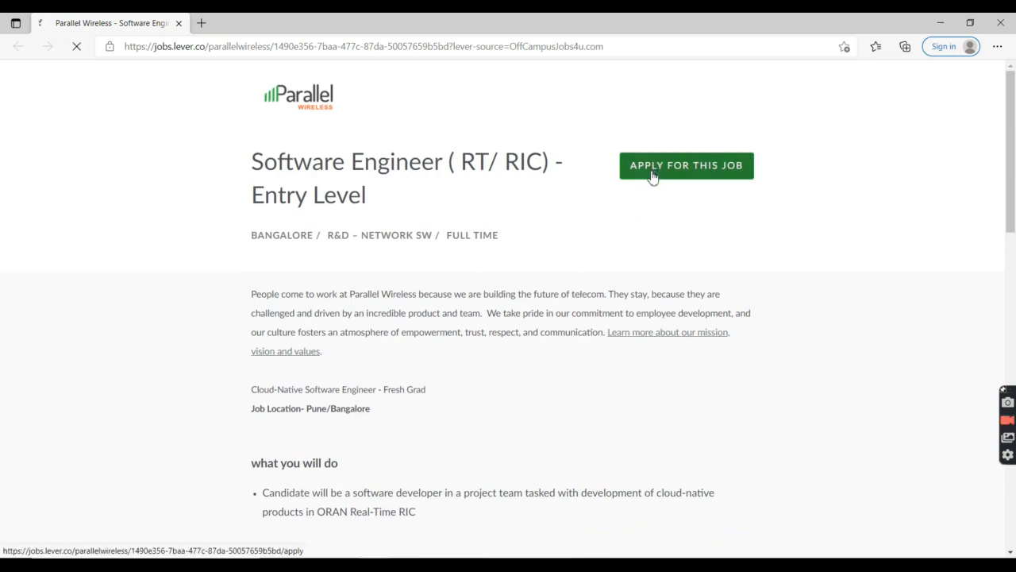
click(686, 165)
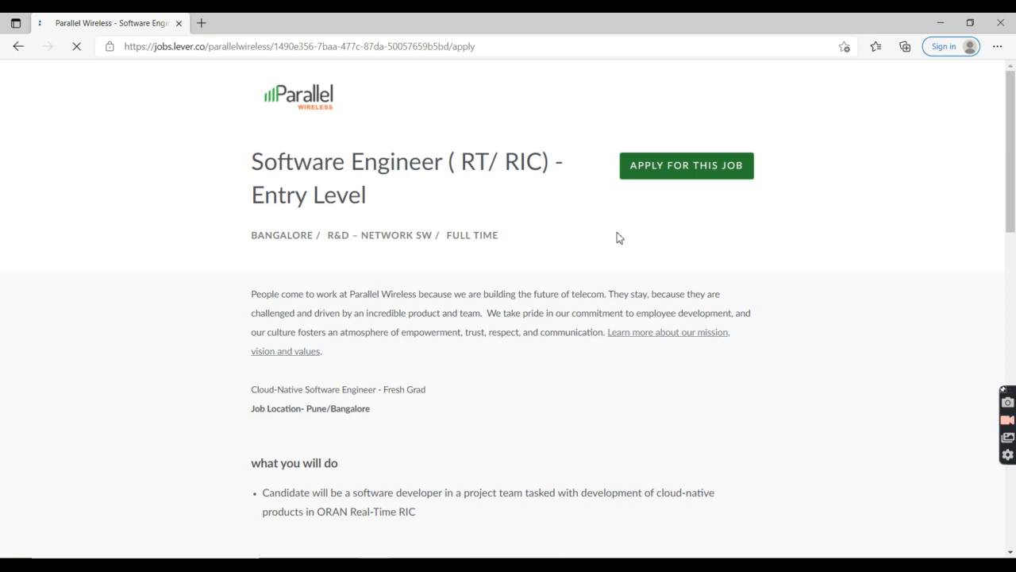
click(686, 165)
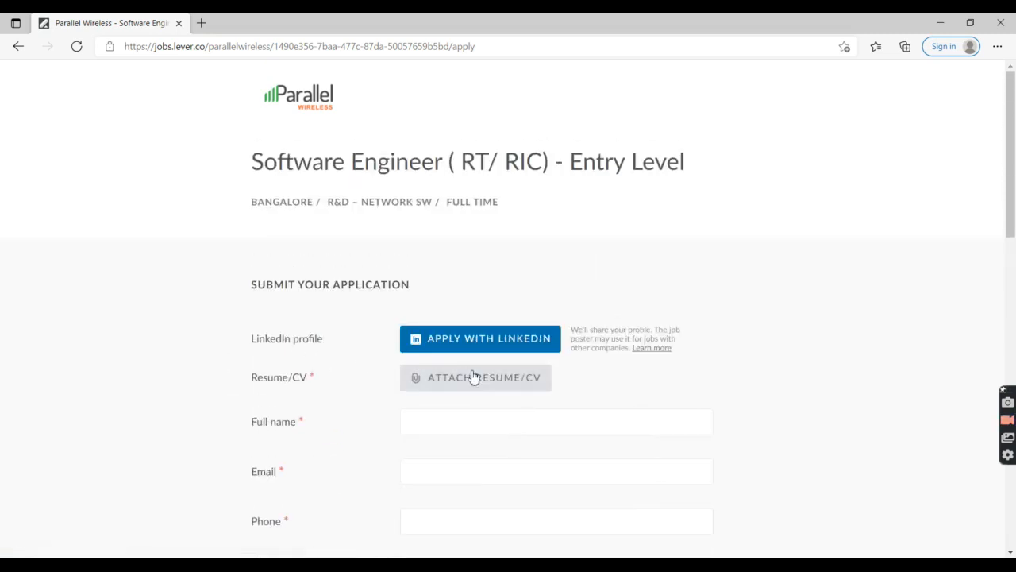
scroll(down, 3)
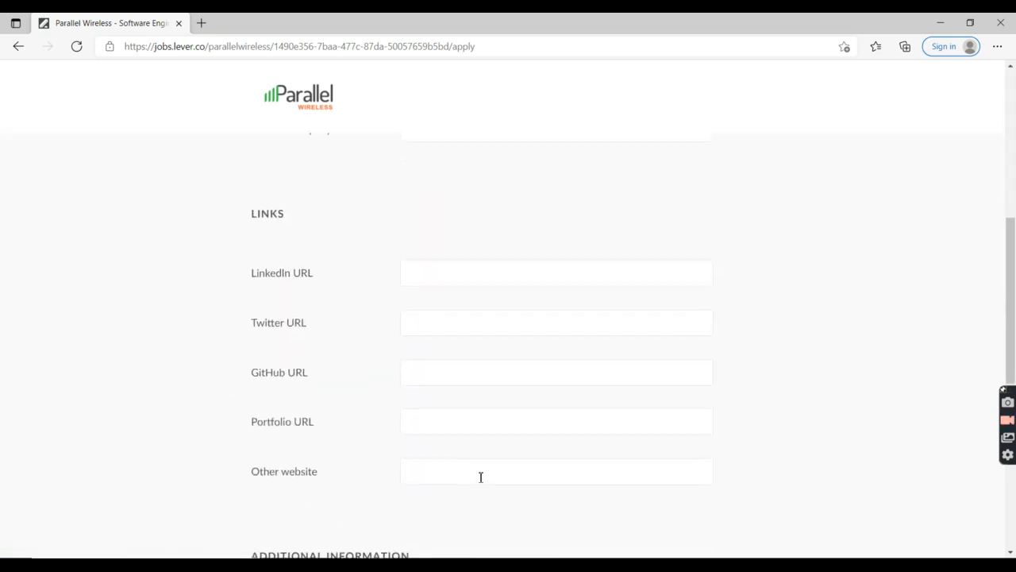
scroll(down, 3)
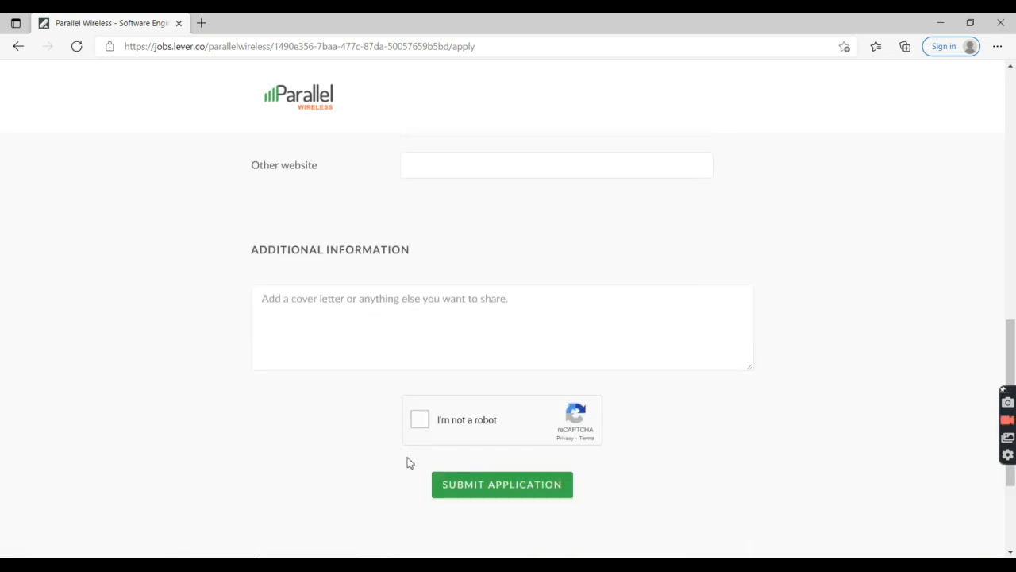
mouse_move(413, 477)
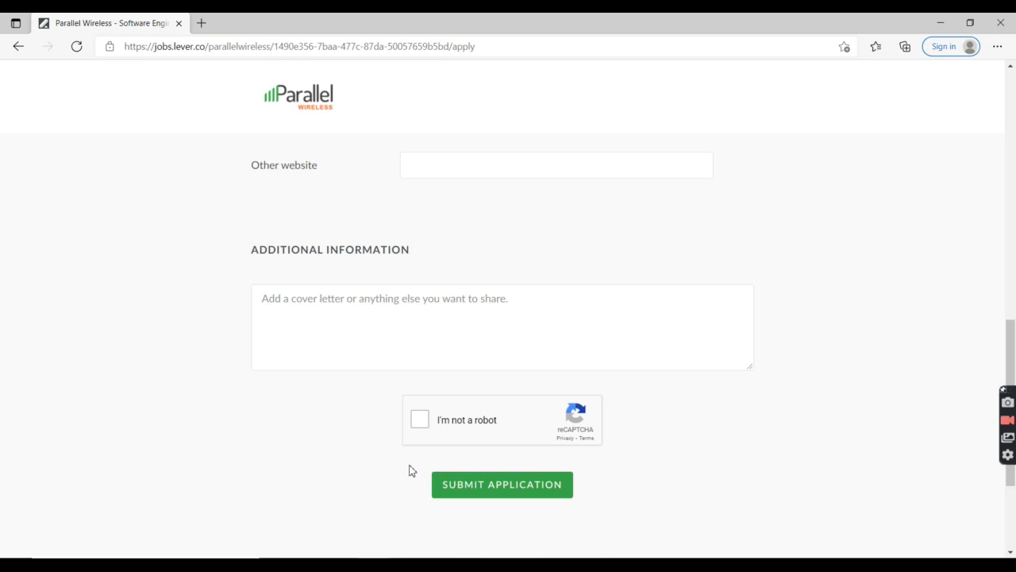
mouse_move(413, 465)
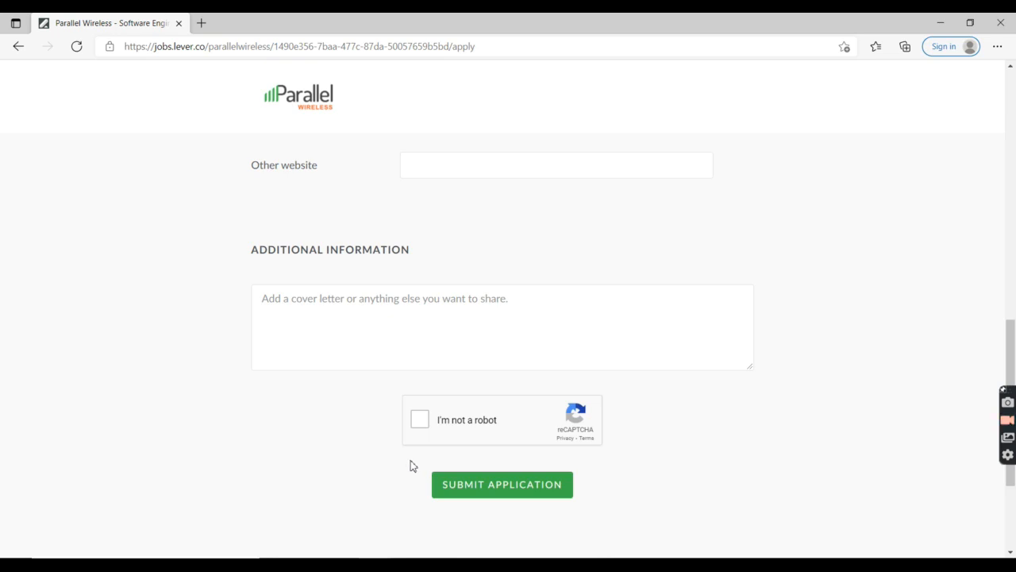